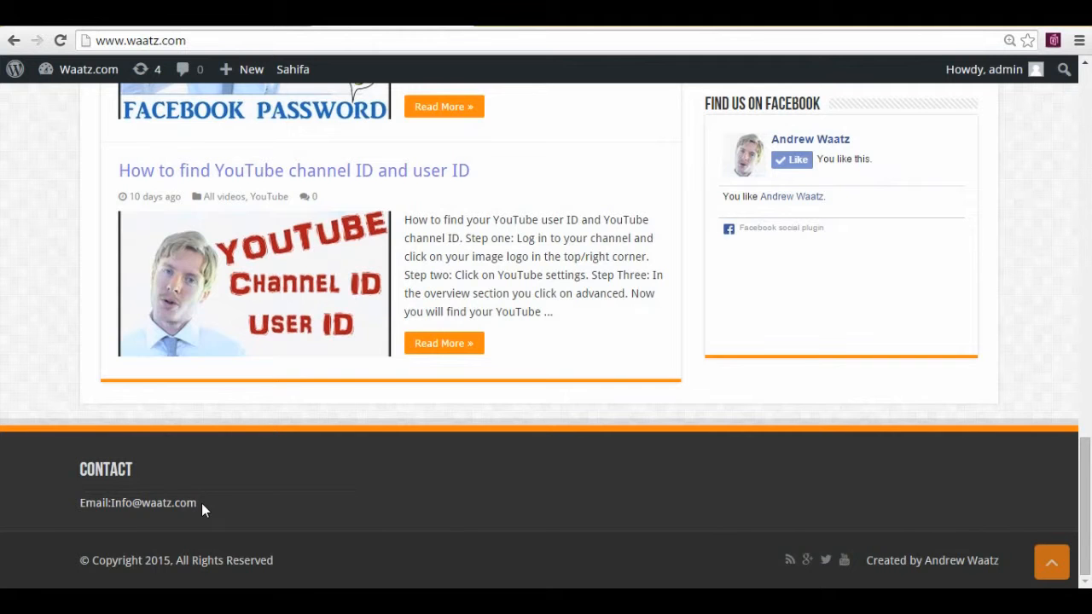
mouse_move(85, 90)
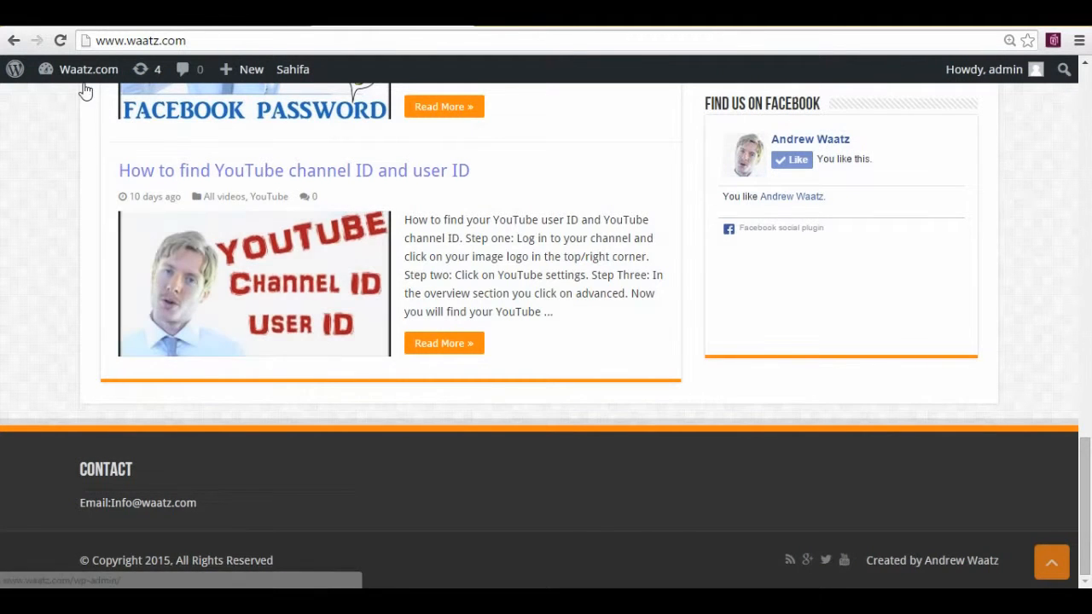
Open the Waatz.com admin dashboard from the public front page
click(87, 69)
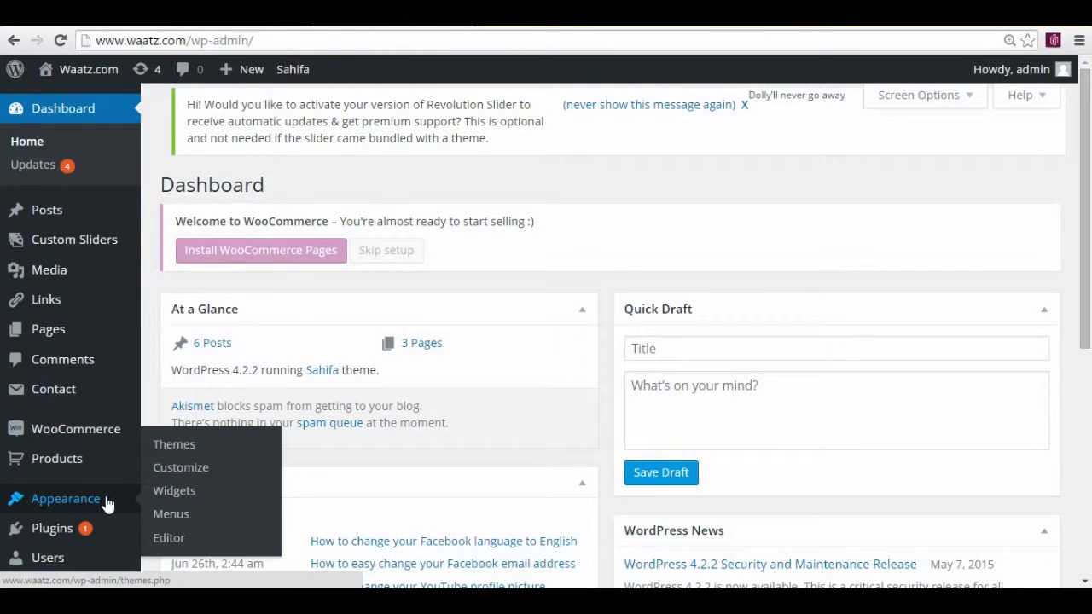
Go to Appearance > Widgets and expand the Contact text widget in First Footer Widget Area
click(174, 491)
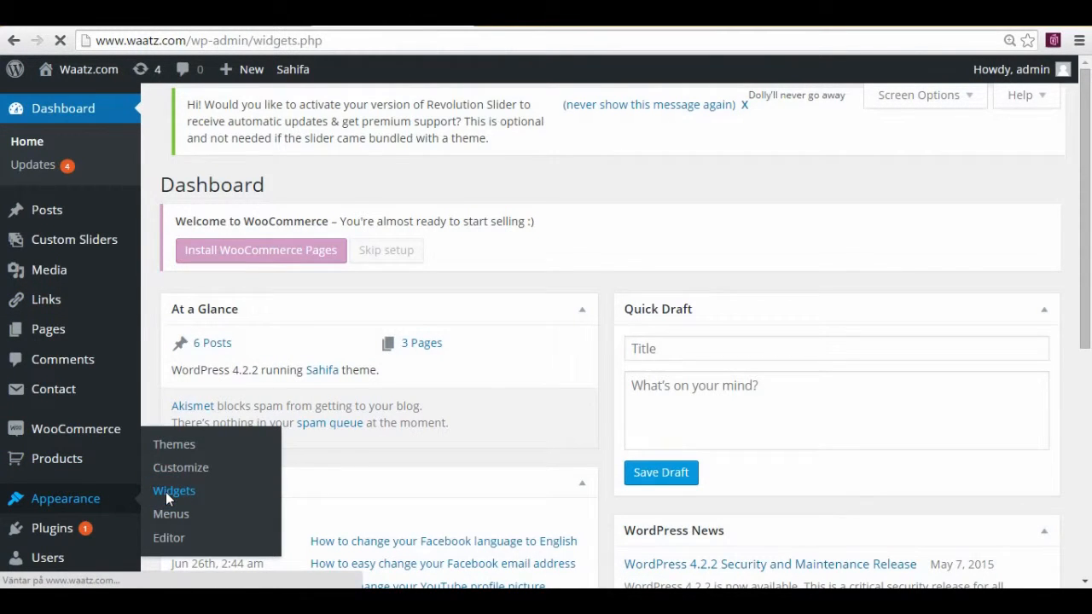
click(174, 490)
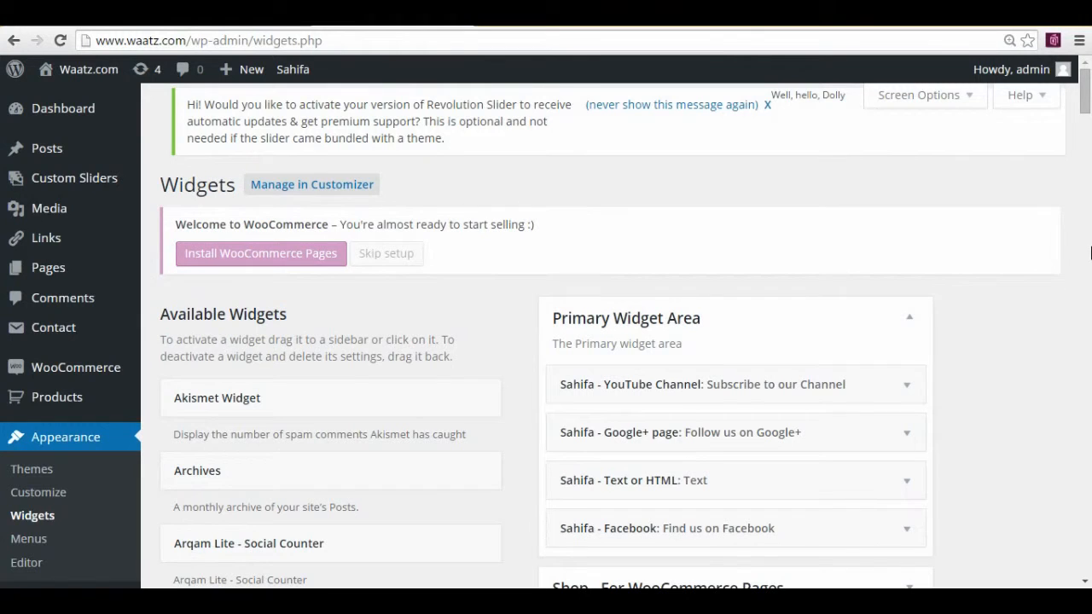
scroll(down, 3)
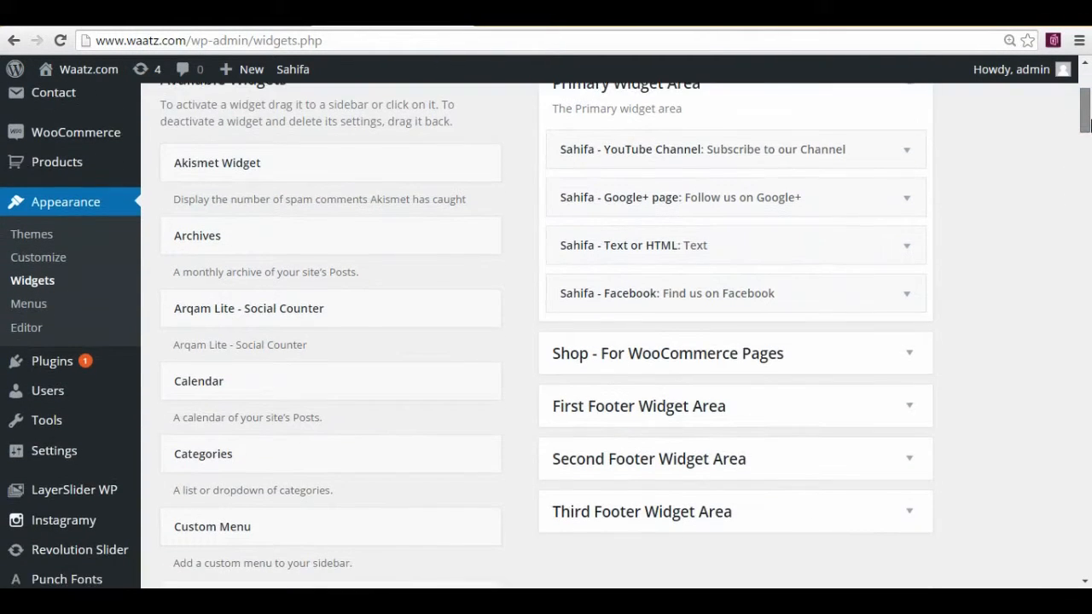
scroll(down, 3)
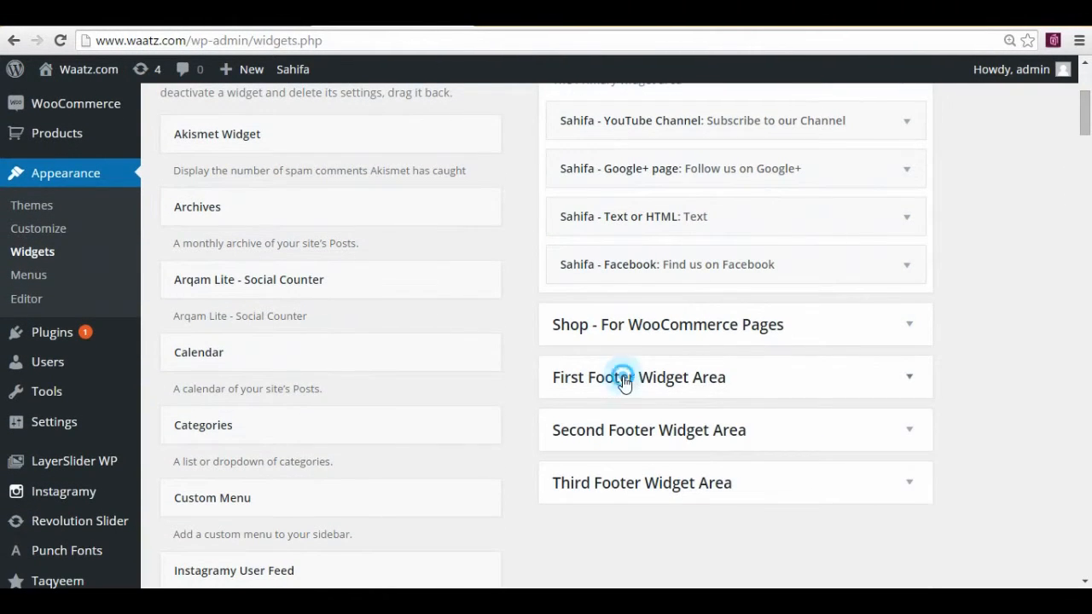
click(638, 377)
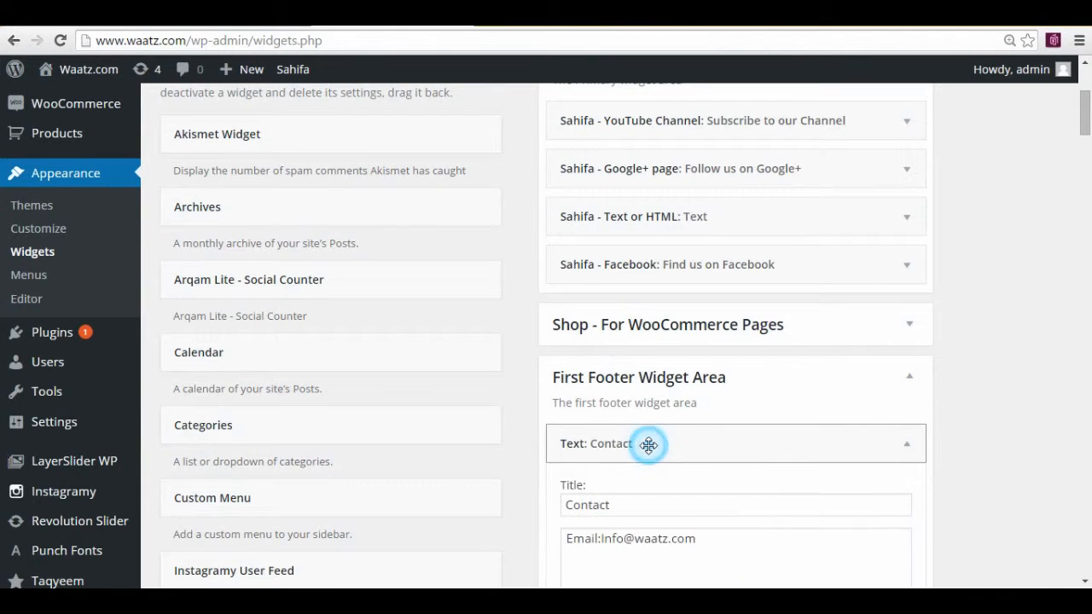
scroll(down, 3)
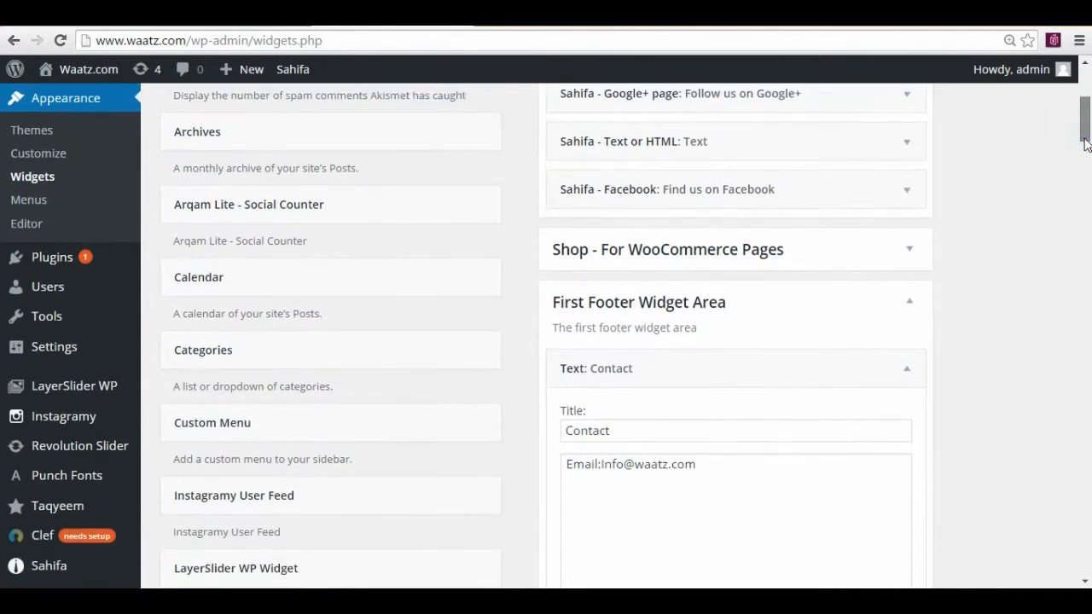
Replace the Contact text with '<b>Email:</b>' plus a placeholder mailto link template
click(704, 360)
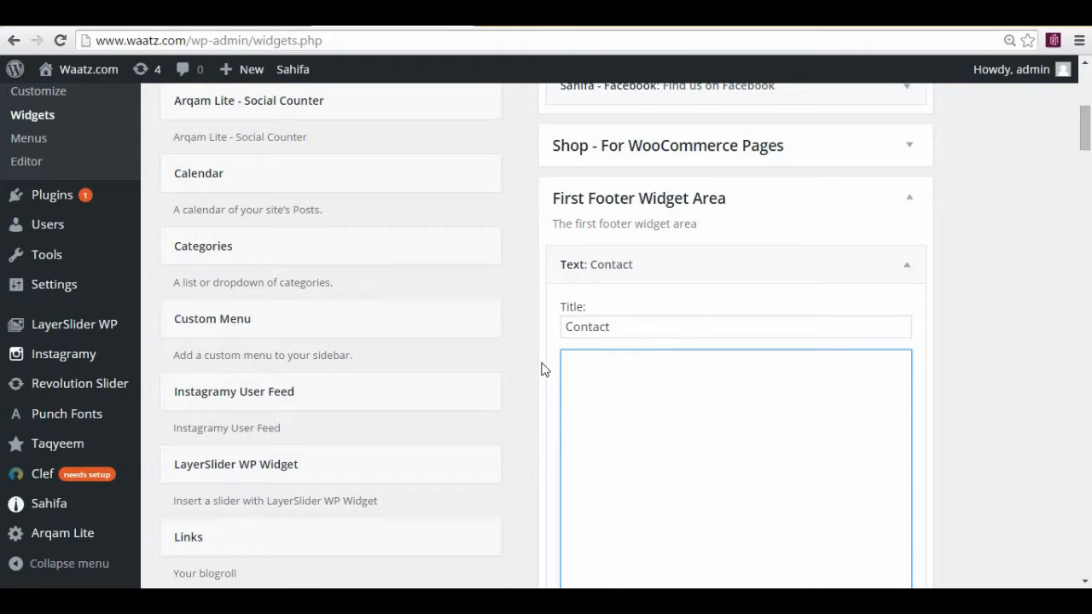
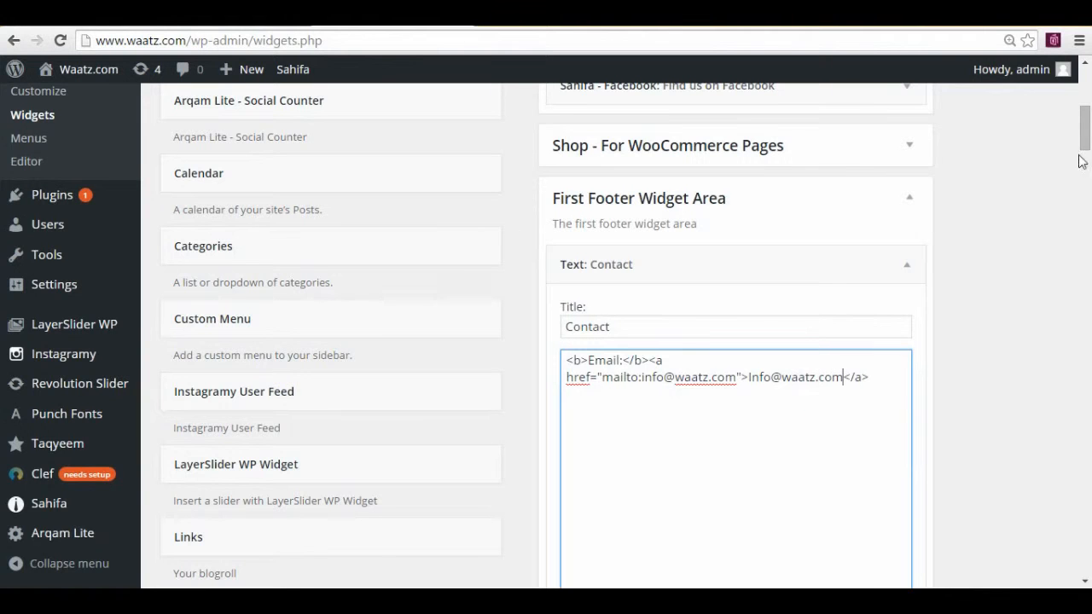
Save the Contact widget and return to the public site to check it
scroll(down, 3)
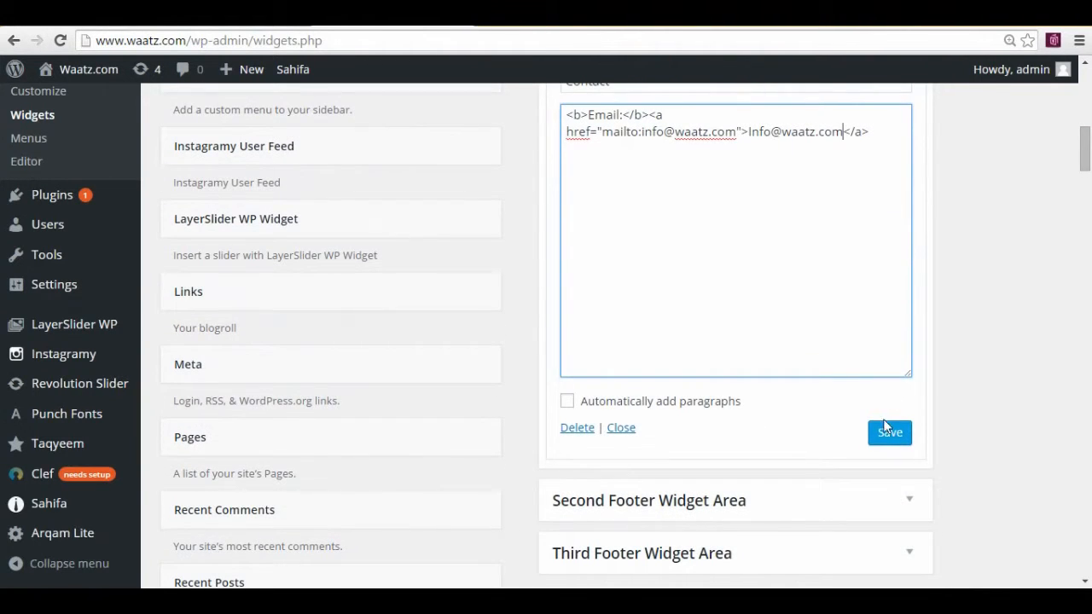
click(889, 433)
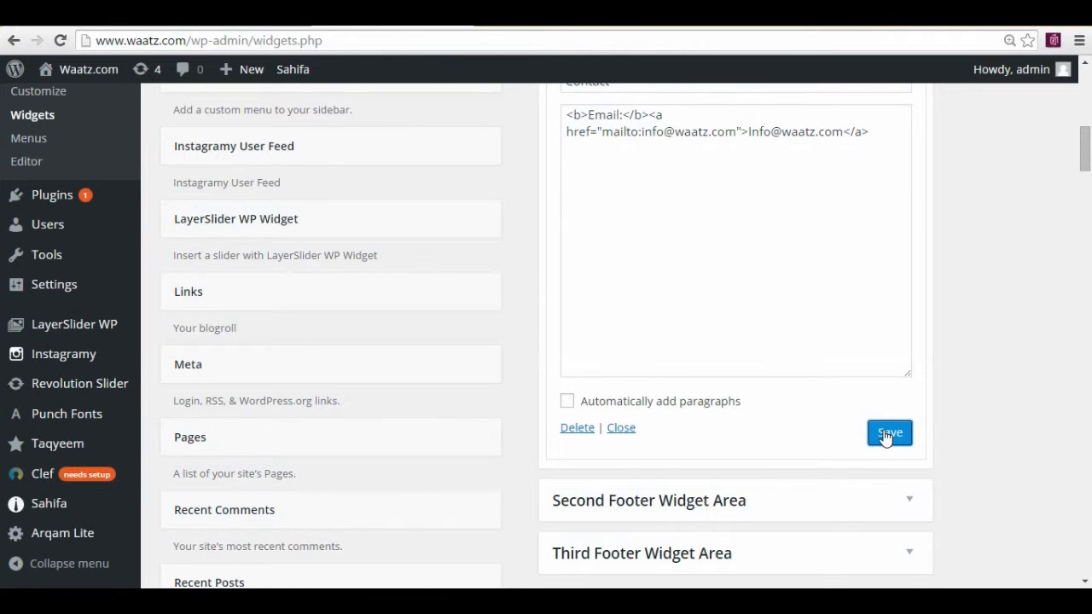
click(889, 432)
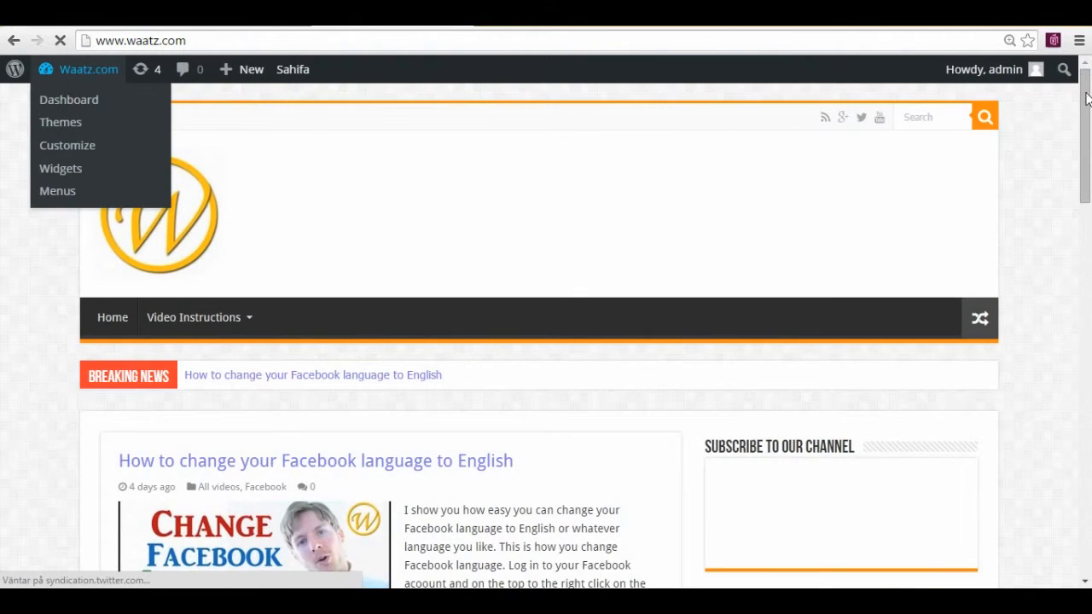
scroll(down, 3)
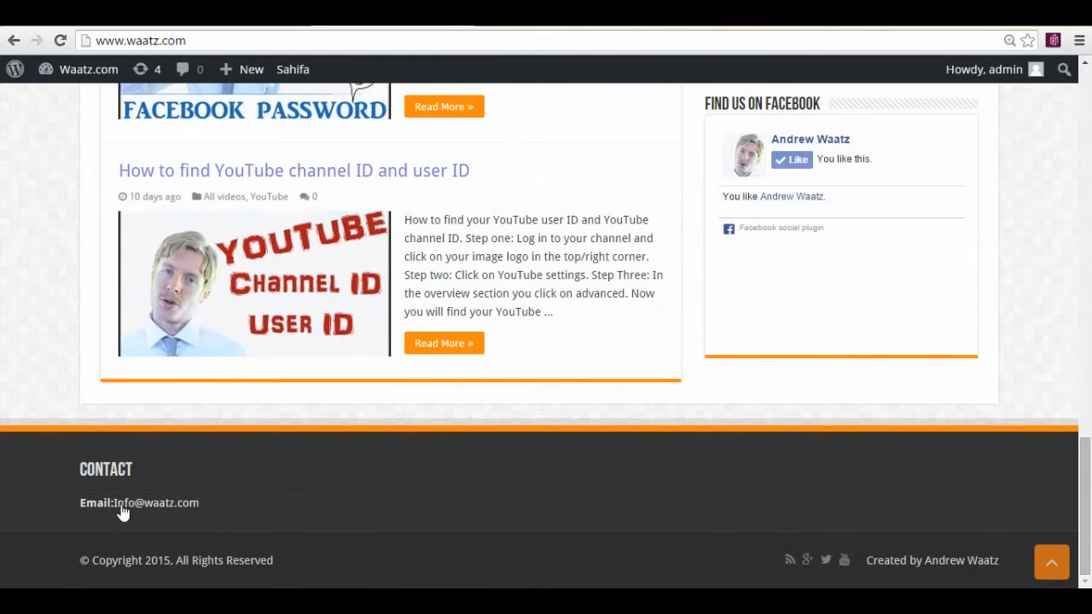
mouse_move(145, 508)
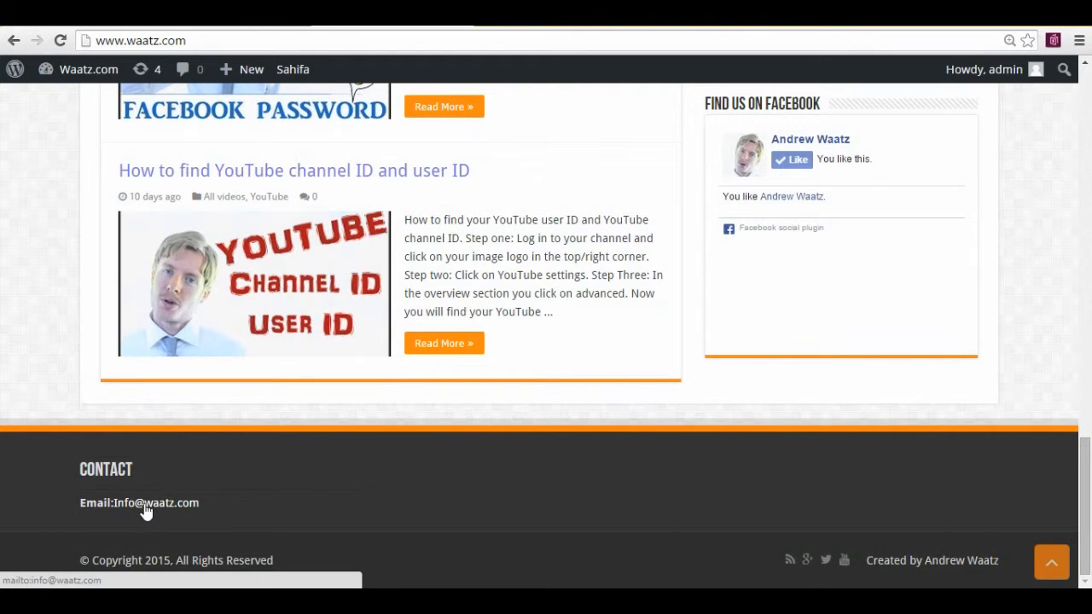
mouse_move(152, 521)
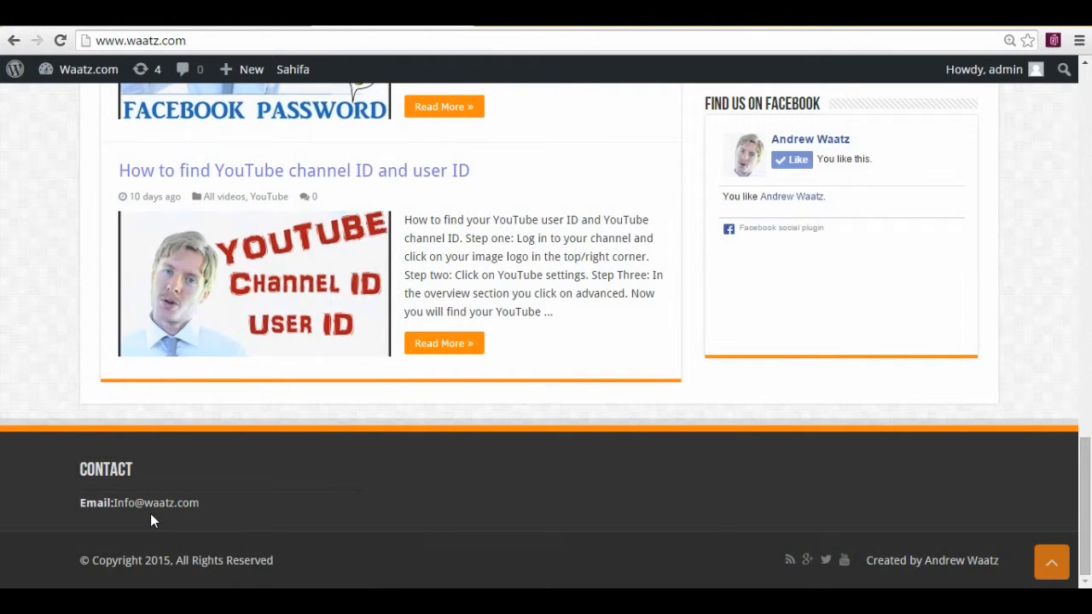